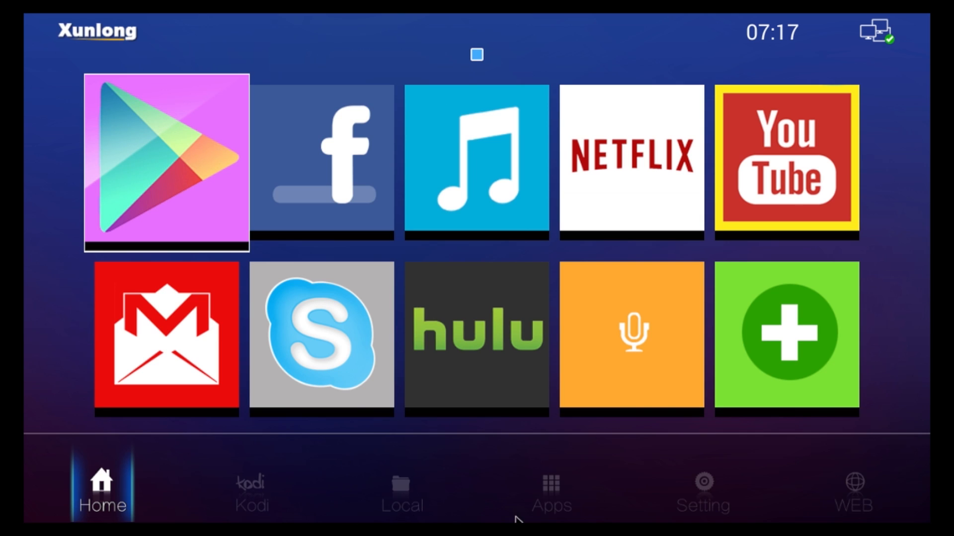
{"action": "mouse_move", "coordinate": [23, 229]}
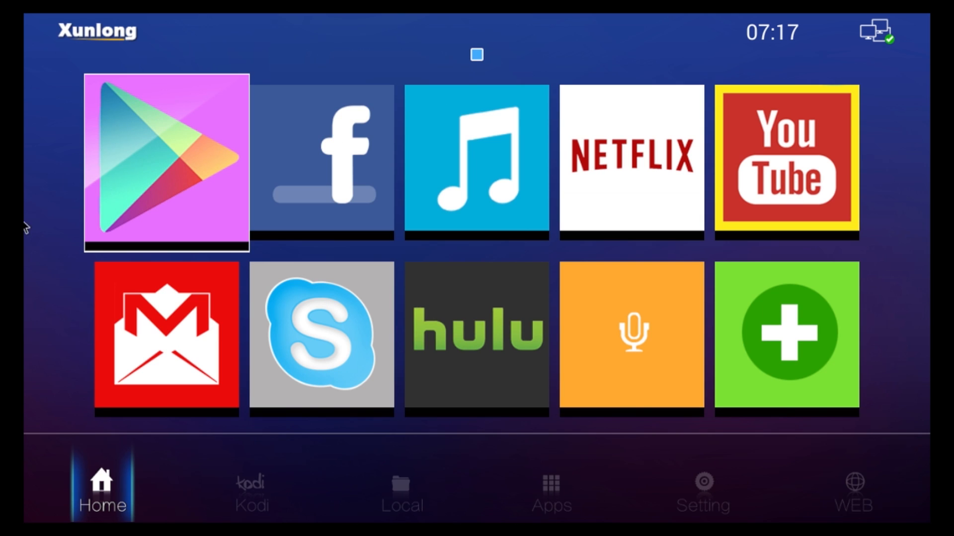
{"action": "mouse_move", "coordinate": [459, 228]}
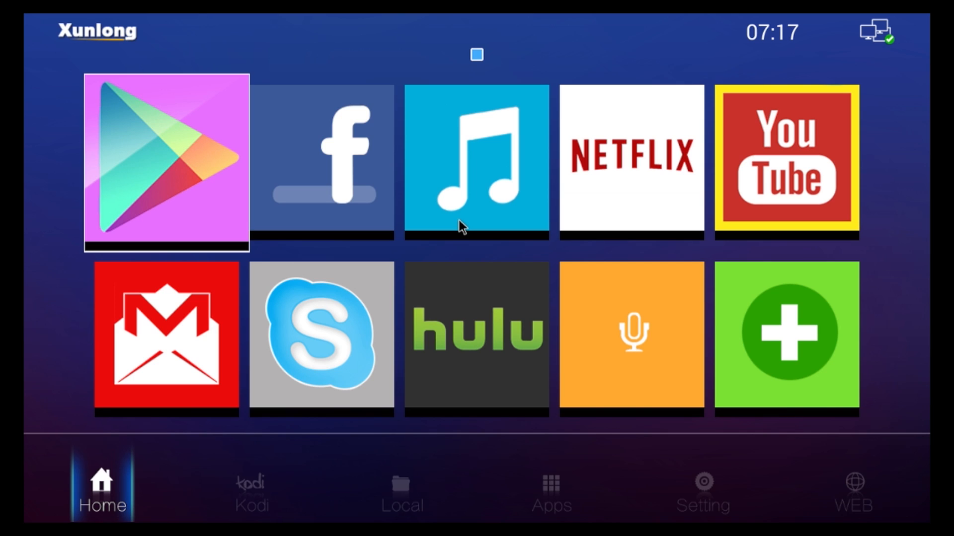
{"action": "mouse_move", "coordinate": [618, 477]}
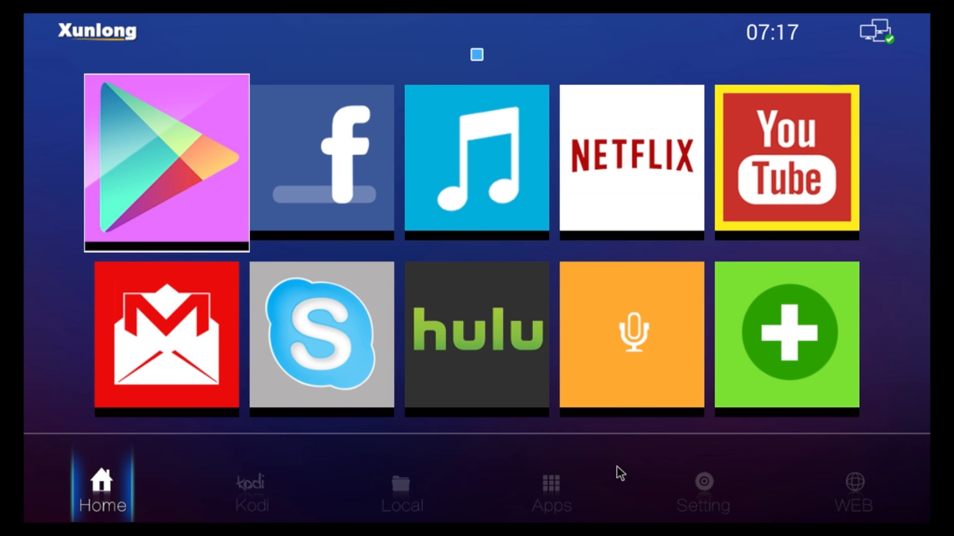
{"action": "mouse_move", "coordinate": [262, 271]}
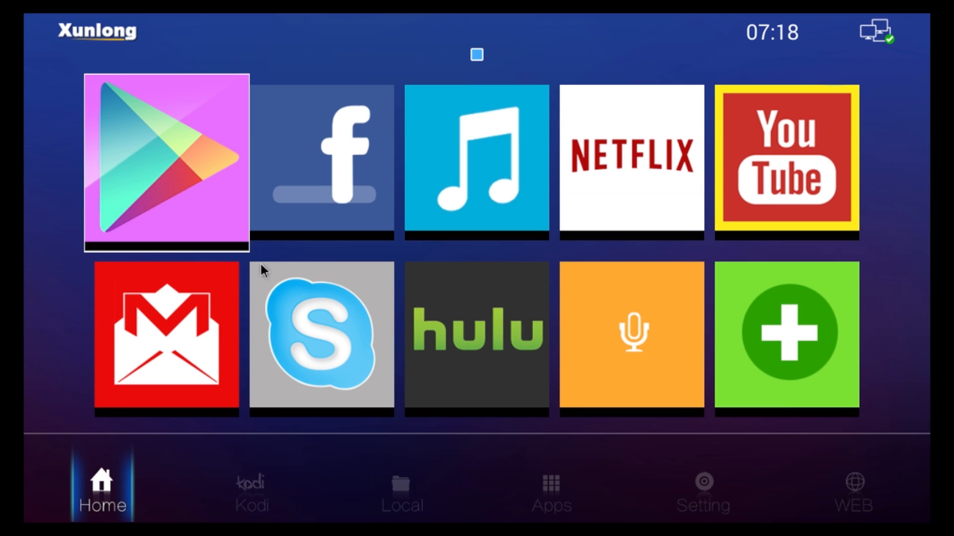
{"action": "mouse_move", "coordinate": [114, 55]}
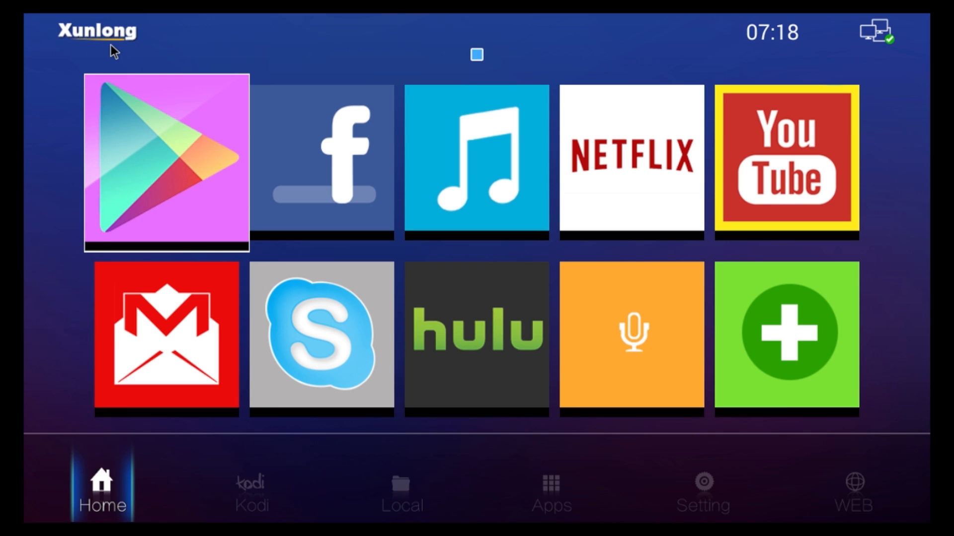
{"action": "mouse_move", "coordinate": [669, 89]}
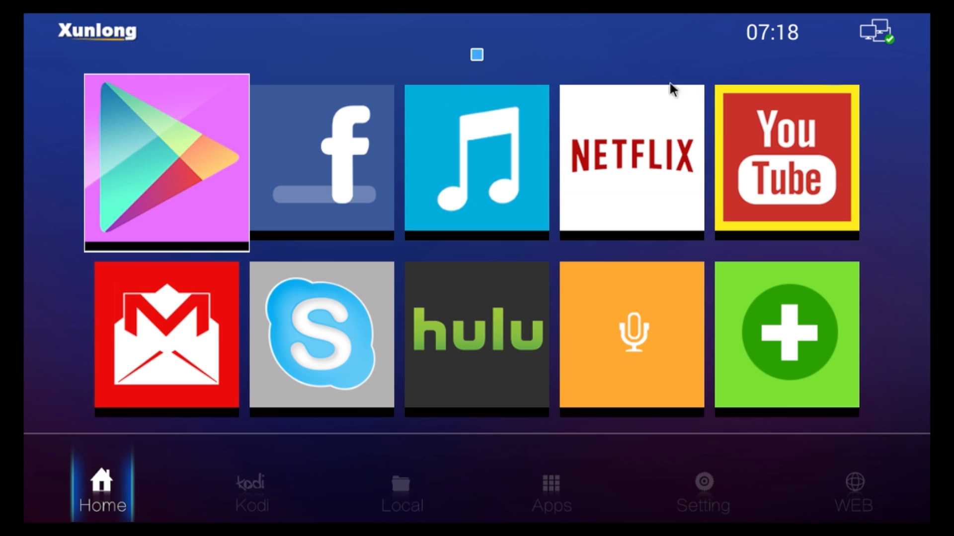
{"action": "mouse_move", "coordinate": [563, 325]}
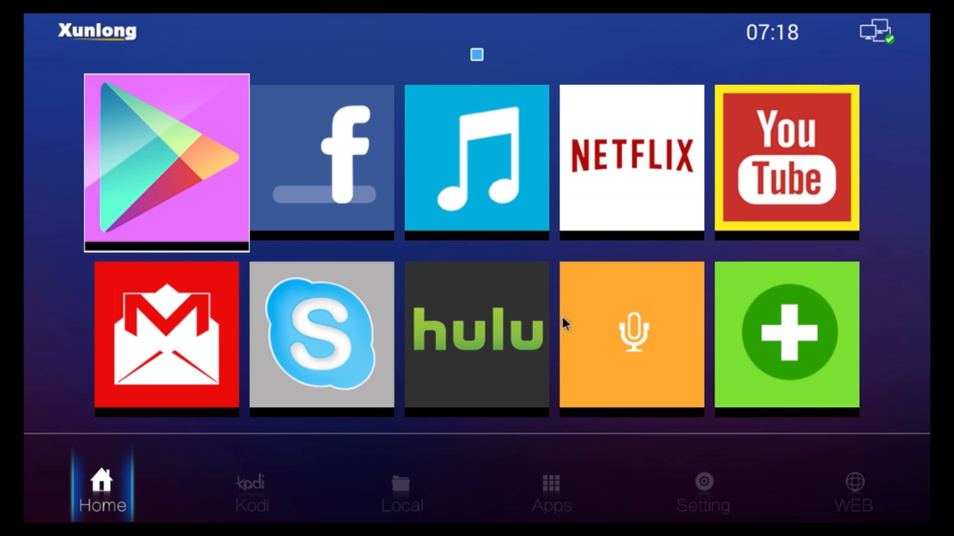
{"action": "mouse_move", "coordinate": [709, 510]}
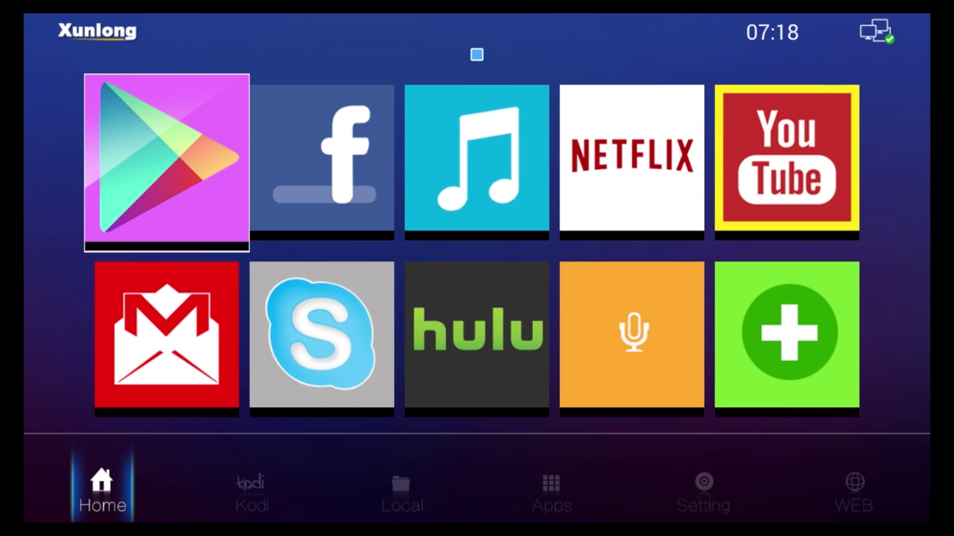
{"action": "mouse_move", "coordinate": [804, 507]}
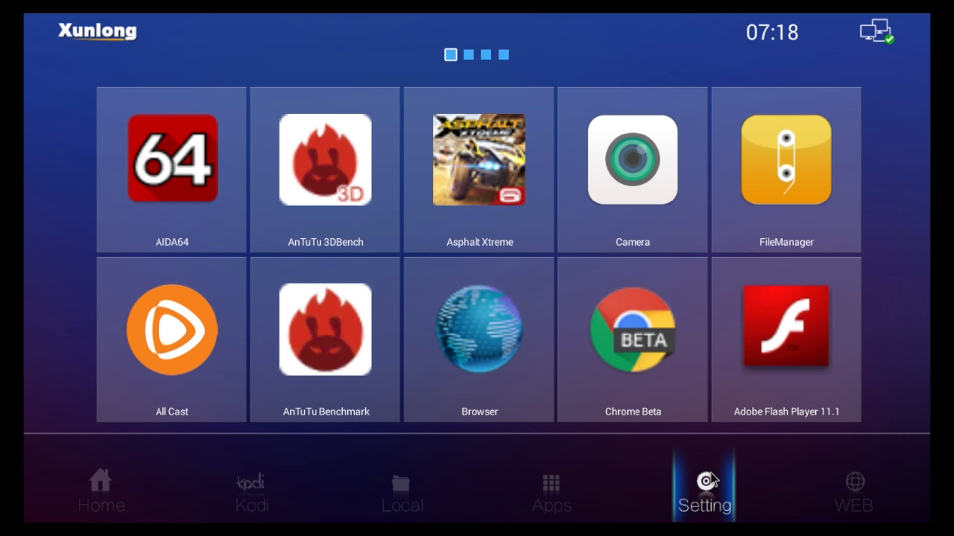
{"action": "left_click", "coordinate": [102, 491]}
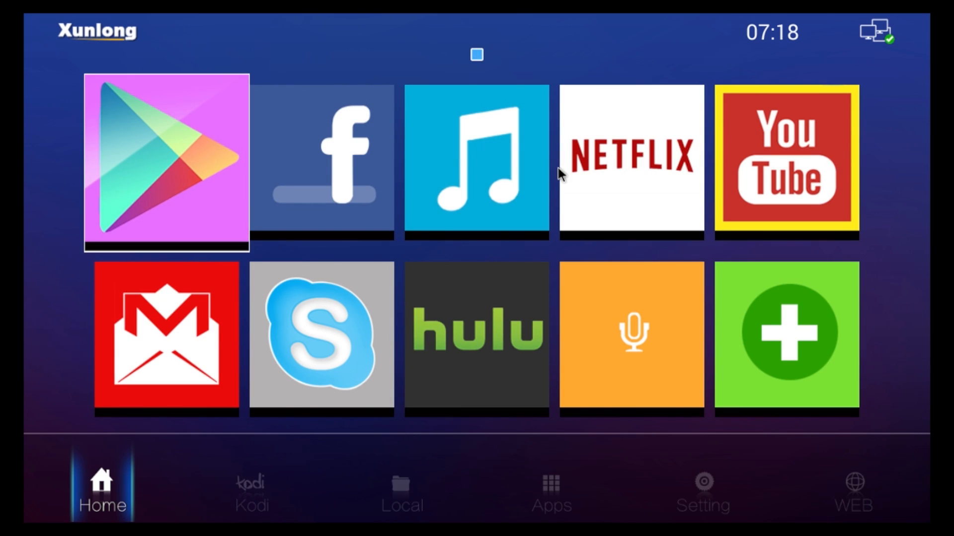
{"action": "mouse_move", "coordinate": [718, 491]}
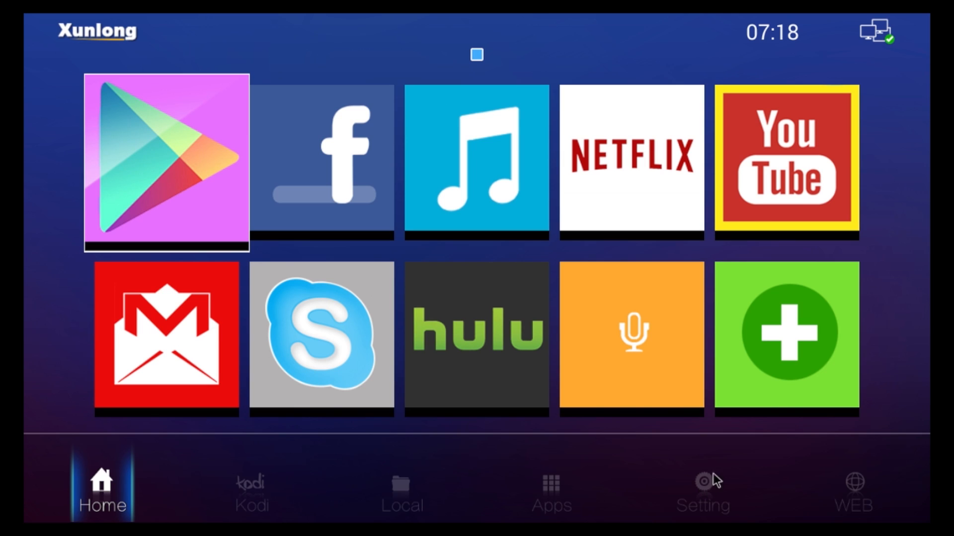
{"action": "mouse_move", "coordinate": [881, 263]}
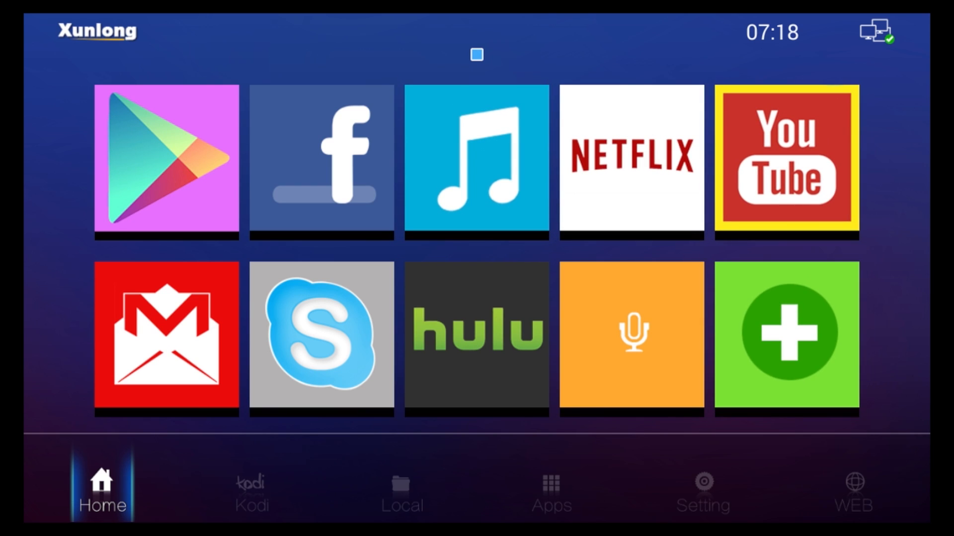
{"action": "left_click", "coordinate": [551, 489]}
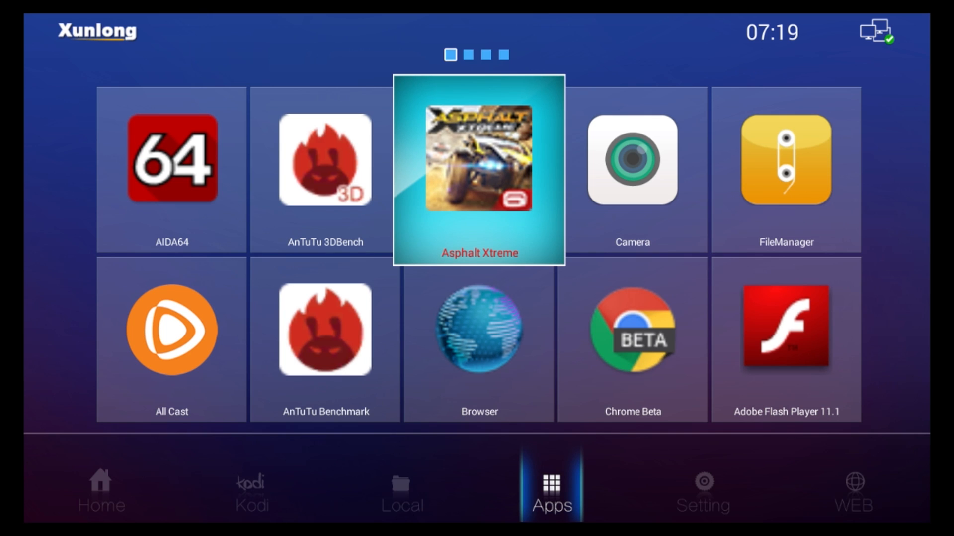
Launch AIDA64 to its System page listing manufacturer, model, 512 MB RAM and storage
{"action": "key", "text": "left"}
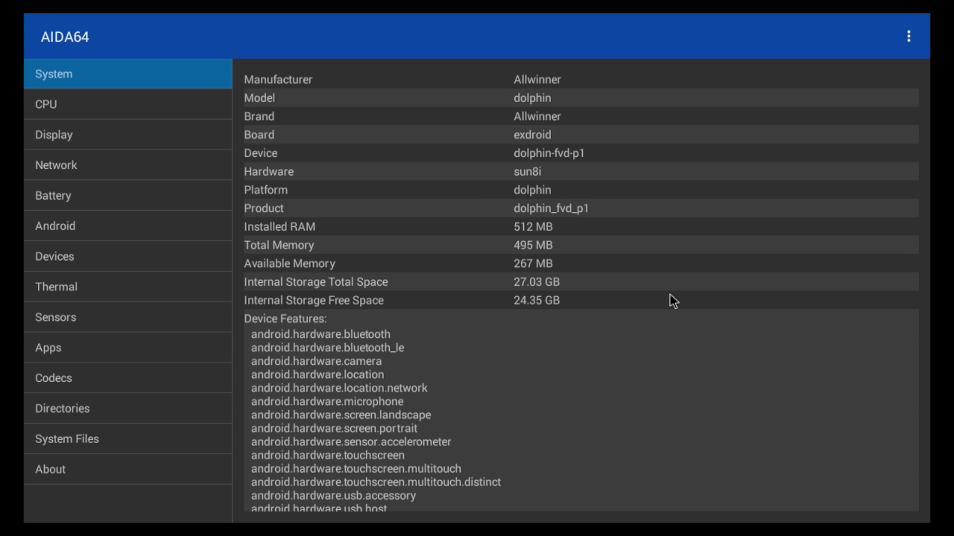
{"action": "mouse_move", "coordinate": [536, 110]}
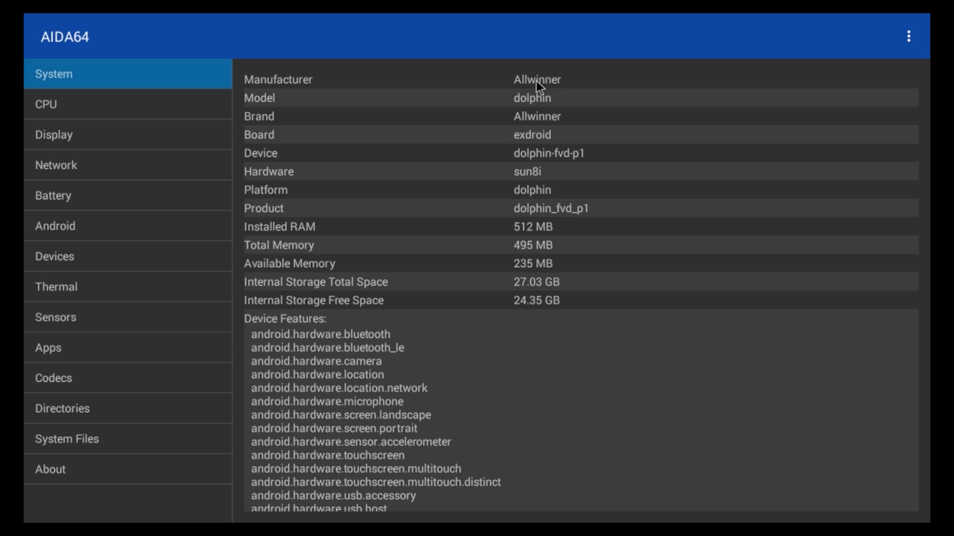
{"action": "mouse_move", "coordinate": [540, 246]}
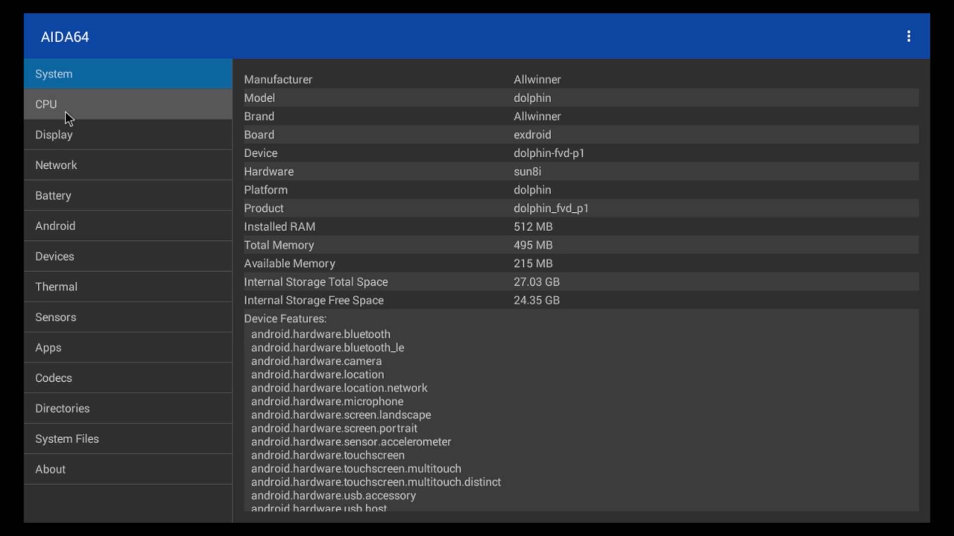
Show AIDA64's CPU page detailing the Allwinner A23 quad-core Cortex-A7 chip
{"action": "left_click", "coordinate": [47, 105]}
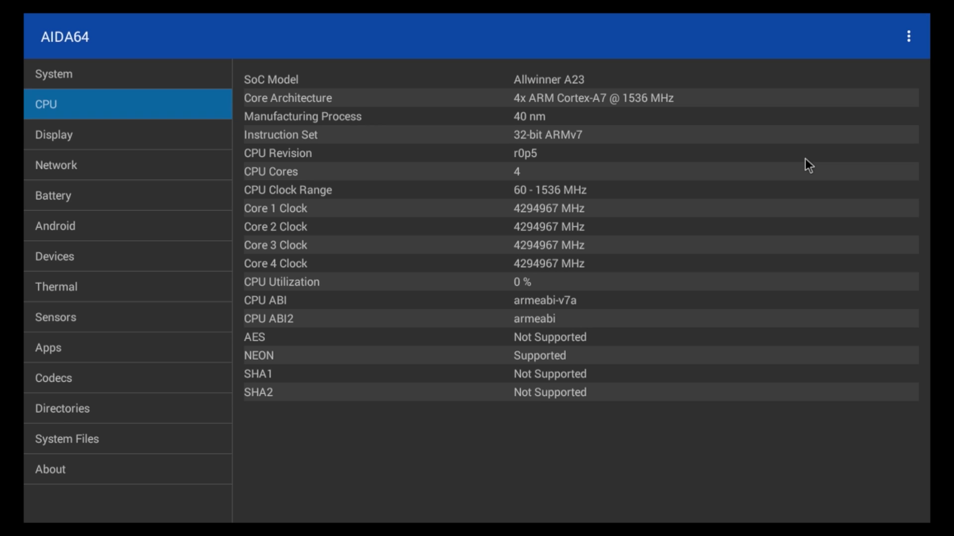
{"action": "mouse_move", "coordinate": [515, 144]}
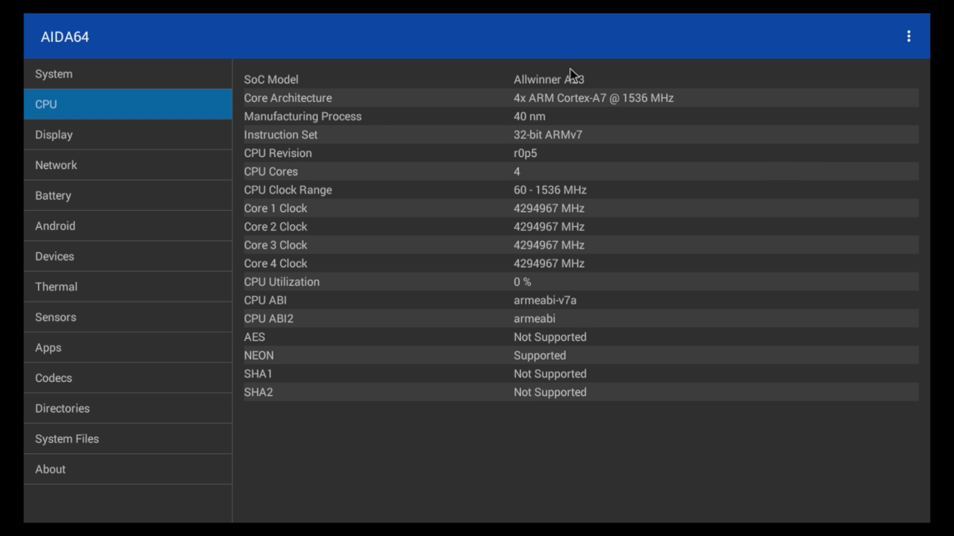
{"action": "mouse_move", "coordinate": [631, 112]}
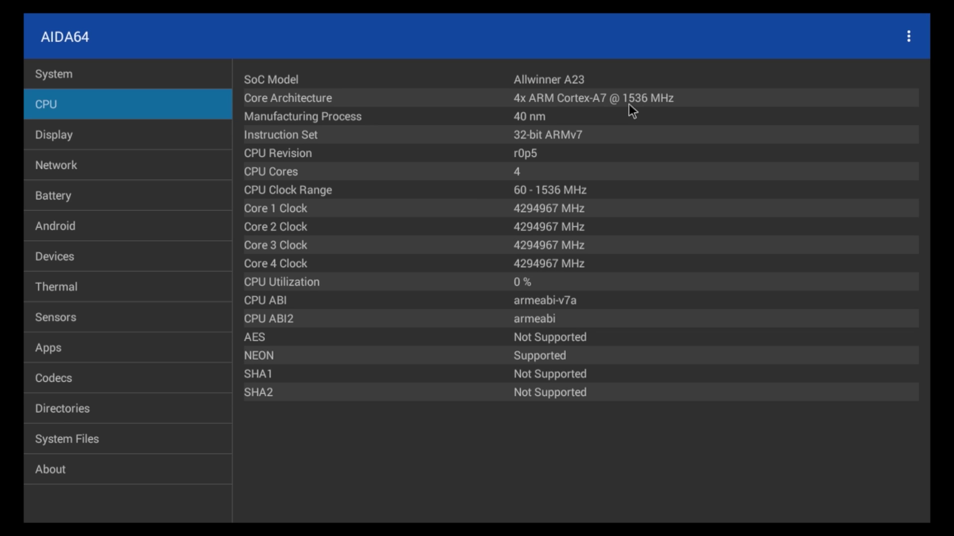
{"action": "mouse_move", "coordinate": [359, 203]}
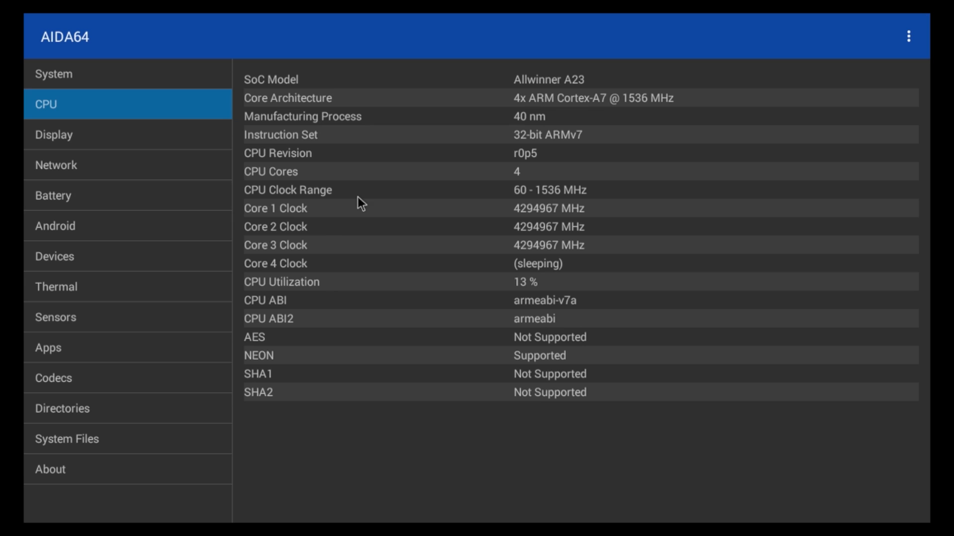
{"action": "mouse_move", "coordinate": [434, 232]}
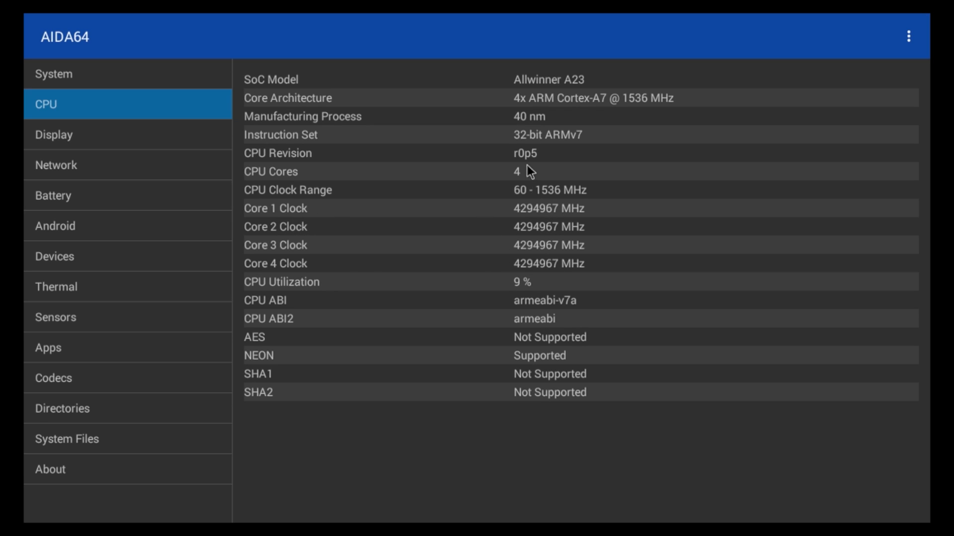
{"action": "mouse_move", "coordinate": [529, 217]}
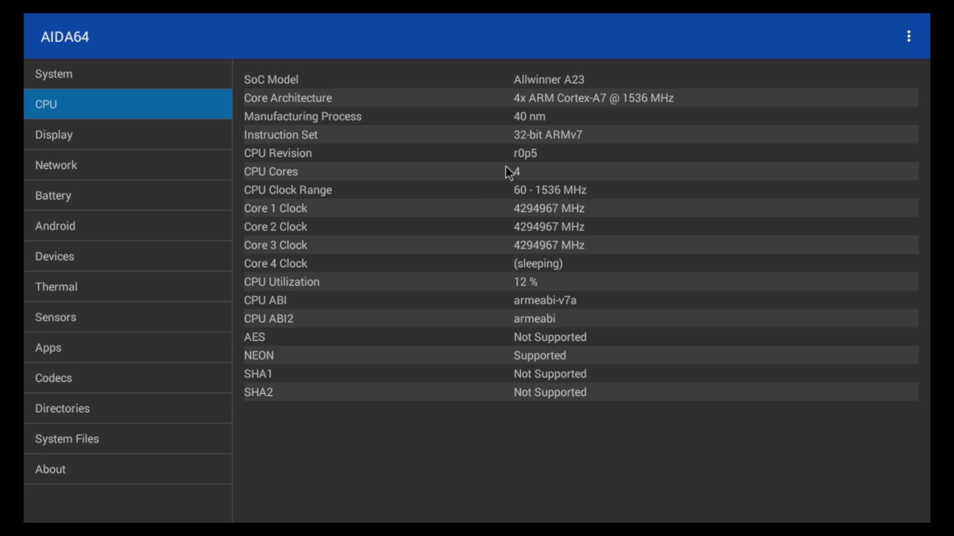
Show AIDA64's Display page with the 1280×720 screen and Mali-400 MP2 GPU
{"action": "left_click", "coordinate": [50, 136]}
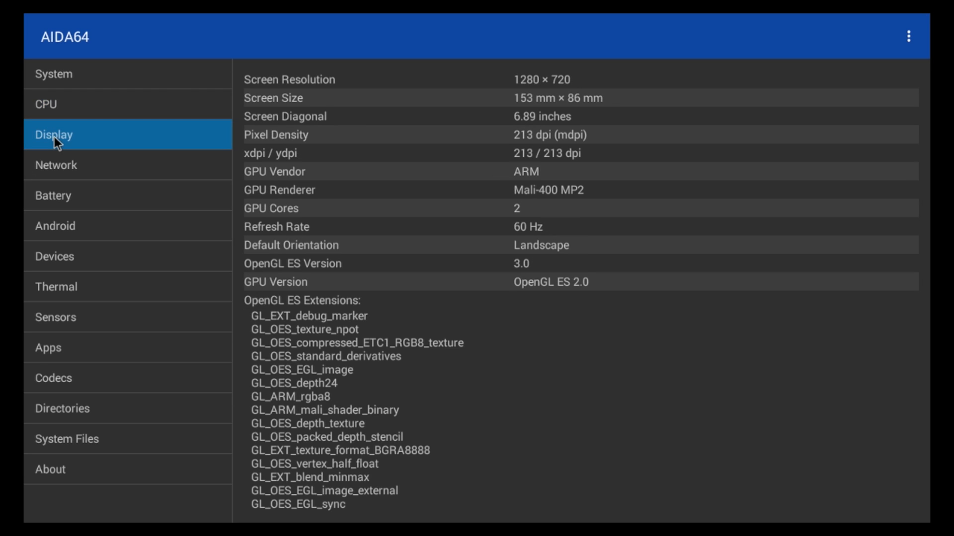
{"action": "mouse_move", "coordinate": [372, 136]}
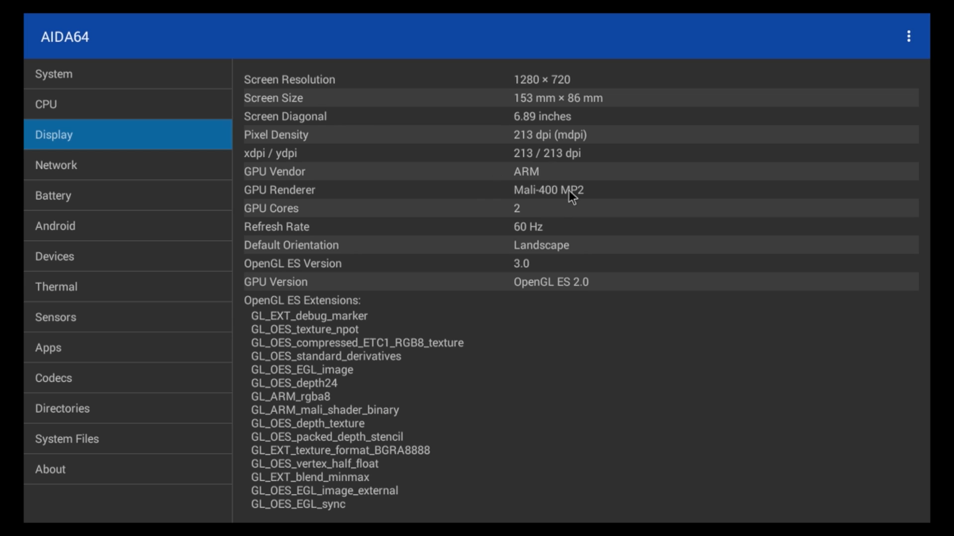
{"action": "mouse_move", "coordinate": [556, 205]}
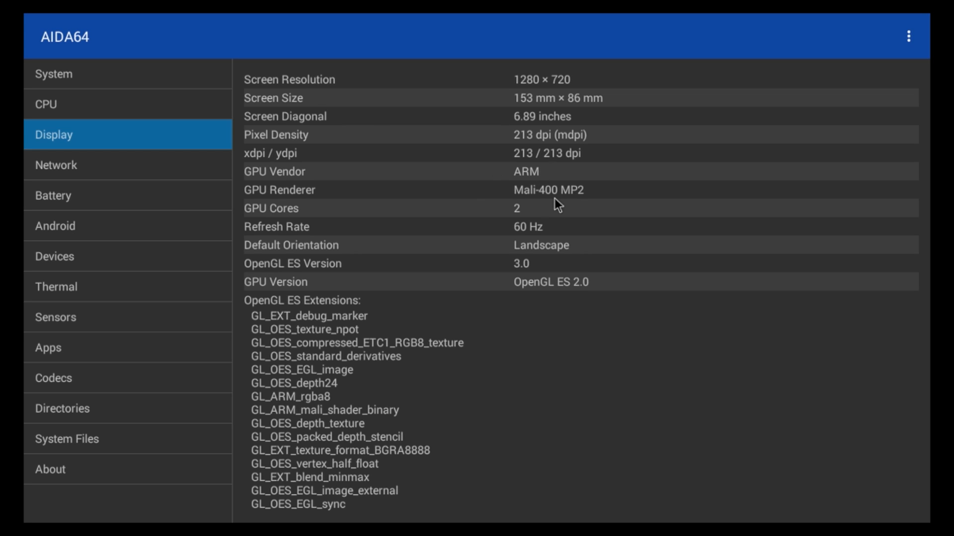
{"action": "mouse_move", "coordinate": [587, 203]}
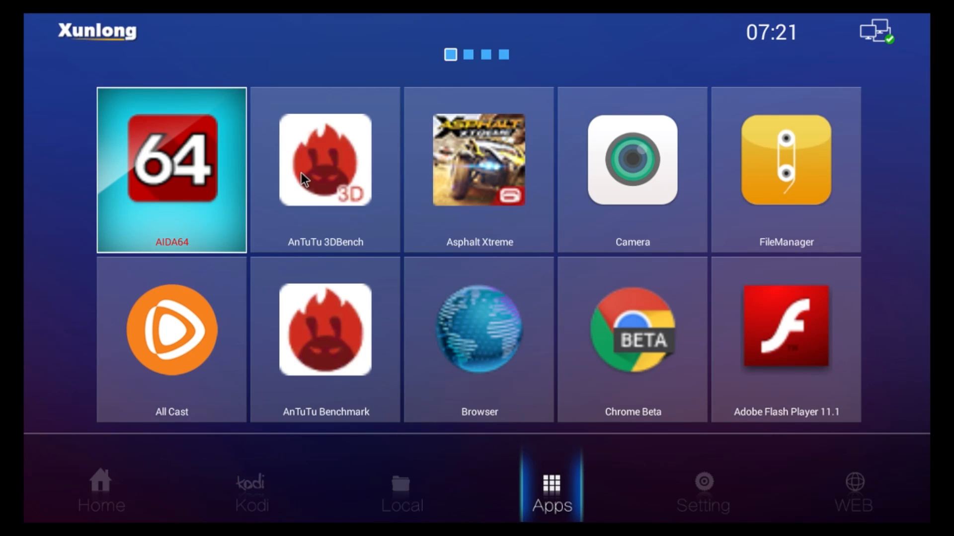
{"action": "mouse_move", "coordinate": [748, 228]}
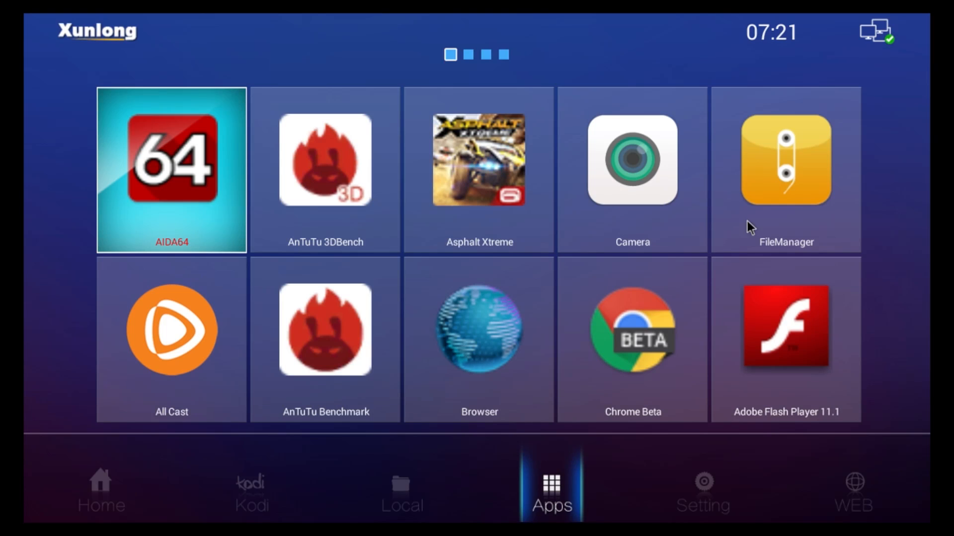
Scroll the launcher's apps grid to the right after leaving AIDA64
{"action": "scroll", "scroll_direction": "right", "scroll_amount": 3}
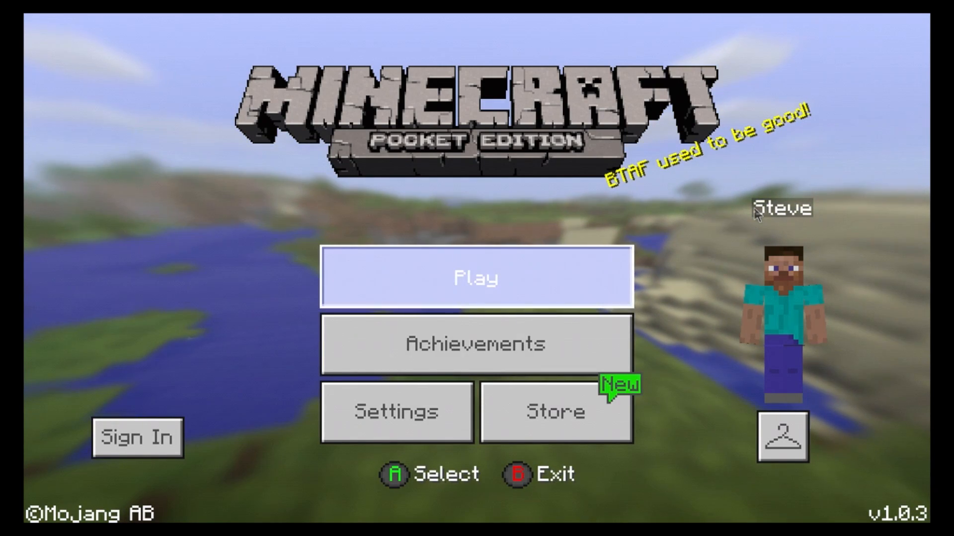
Start playing Minecraft and load the grassy world with the TNT cluster
{"action": "left_click", "coordinate": [476, 278]}
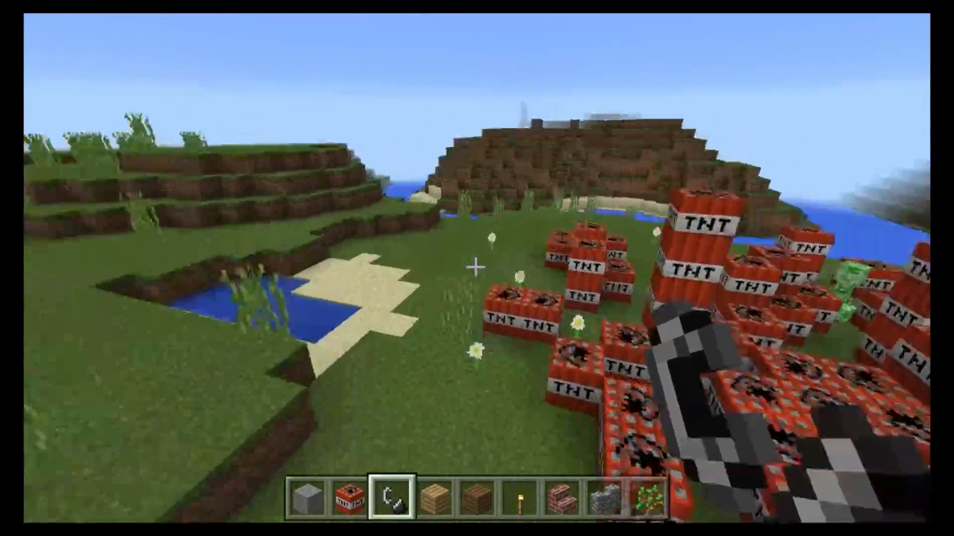
{"action": "mouse_move", "coordinate": [477, 267]}
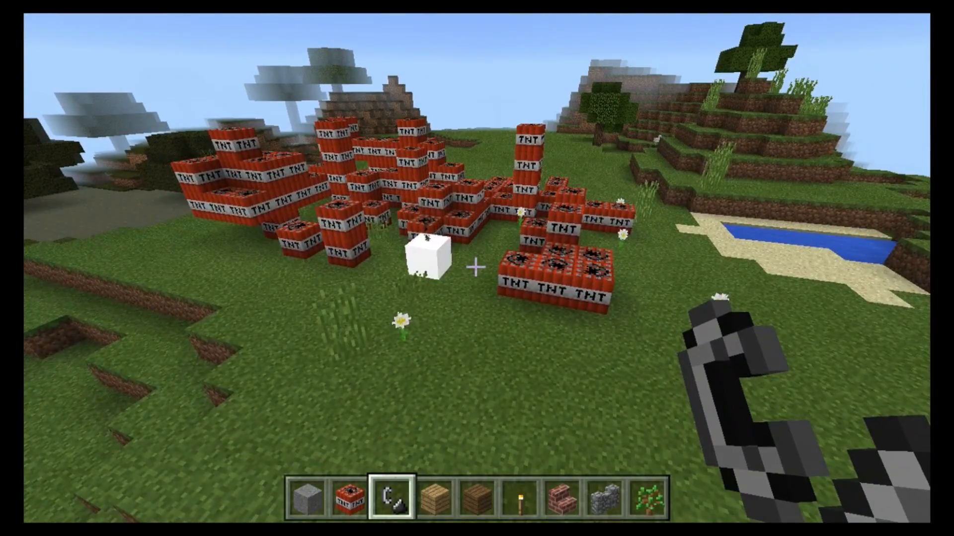
Detonate the TNT cluster, leaving a stone crater, then pause the game
{"action": "left_click", "coordinate": [473, 263]}
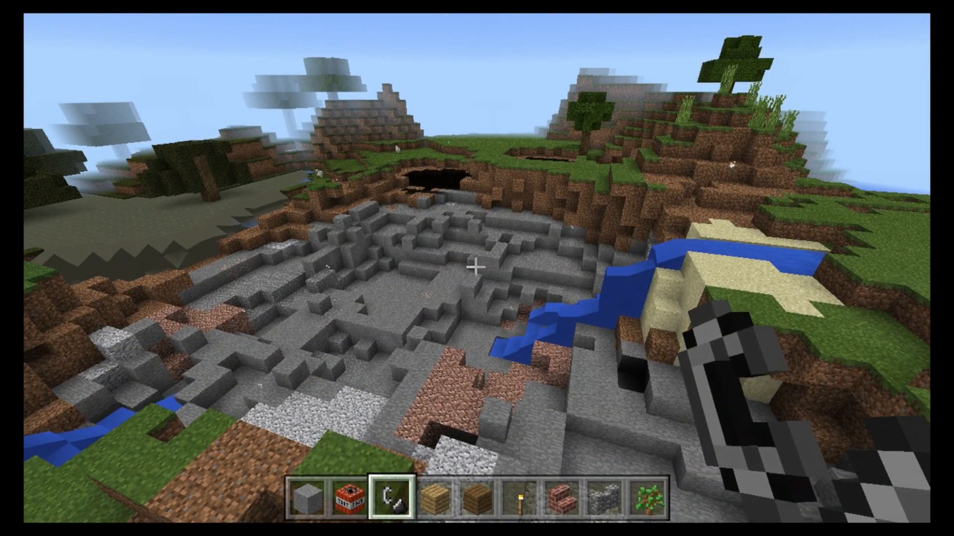
{"action": "mouse_move", "coordinate": [476, 270]}
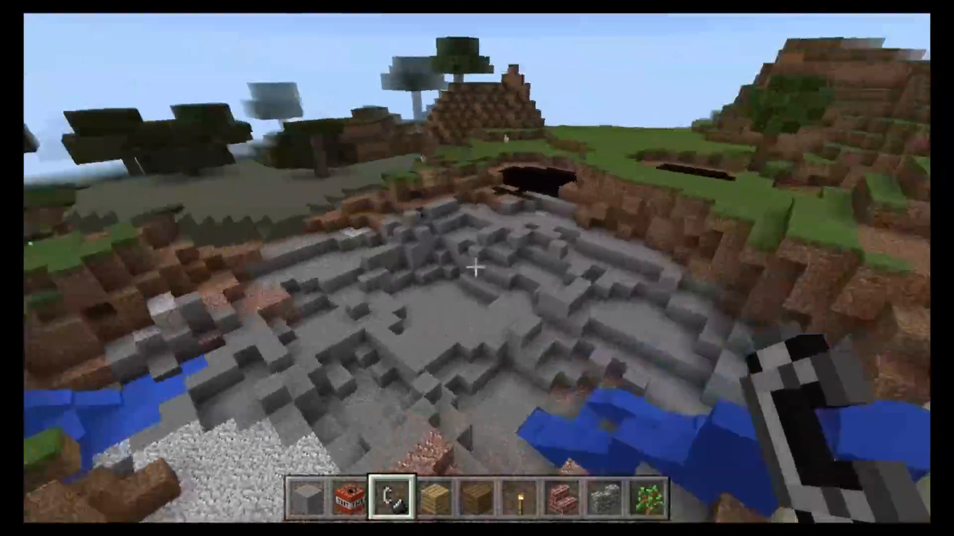
{"action": "mouse_move", "coordinate": [477, 269]}
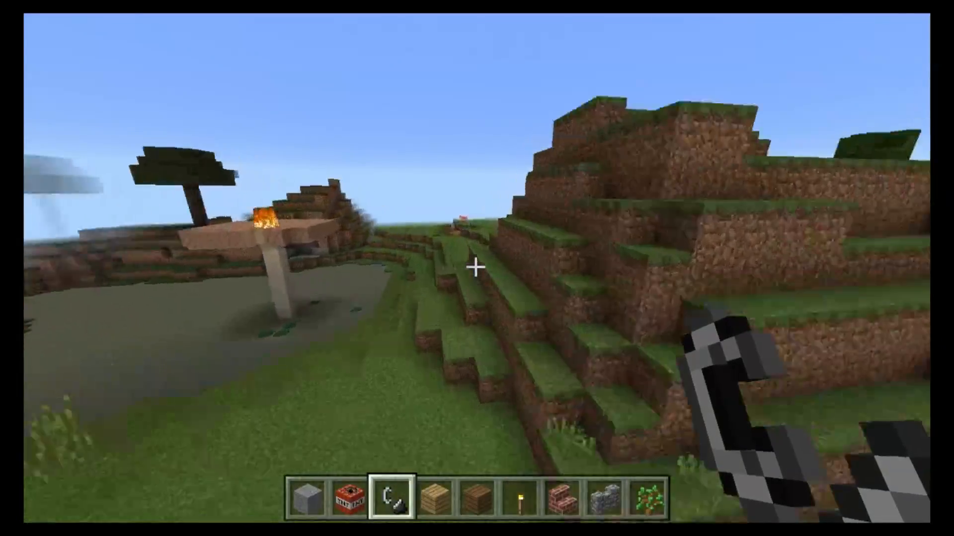
{"action": "mouse_move", "coordinate": [476, 268]}
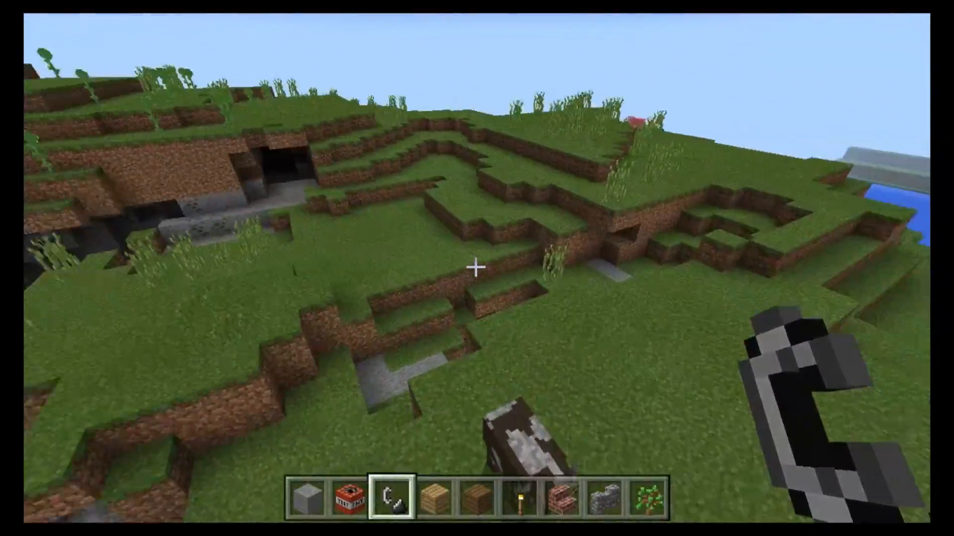
{"action": "mouse_move", "coordinate": [477, 267]}
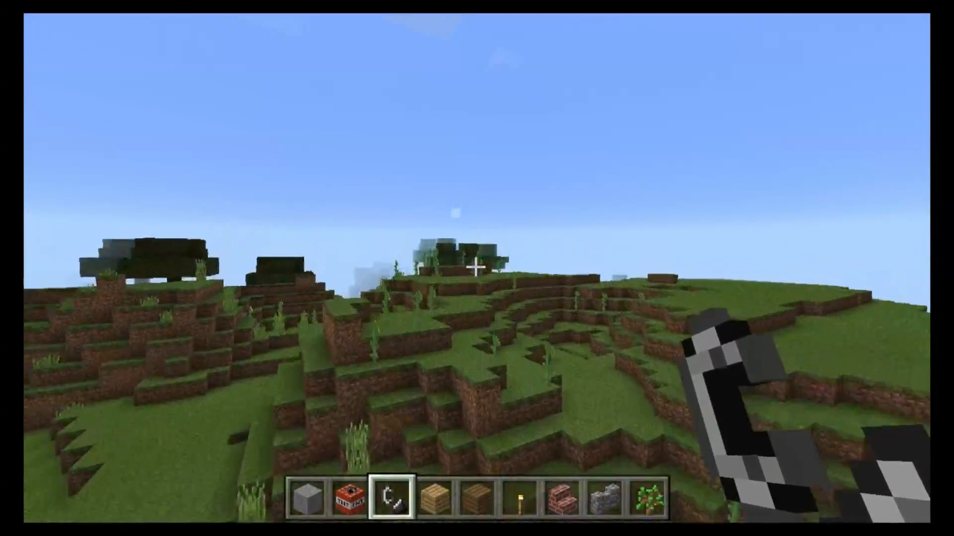
{"action": "mouse_move", "coordinate": [475, 268]}
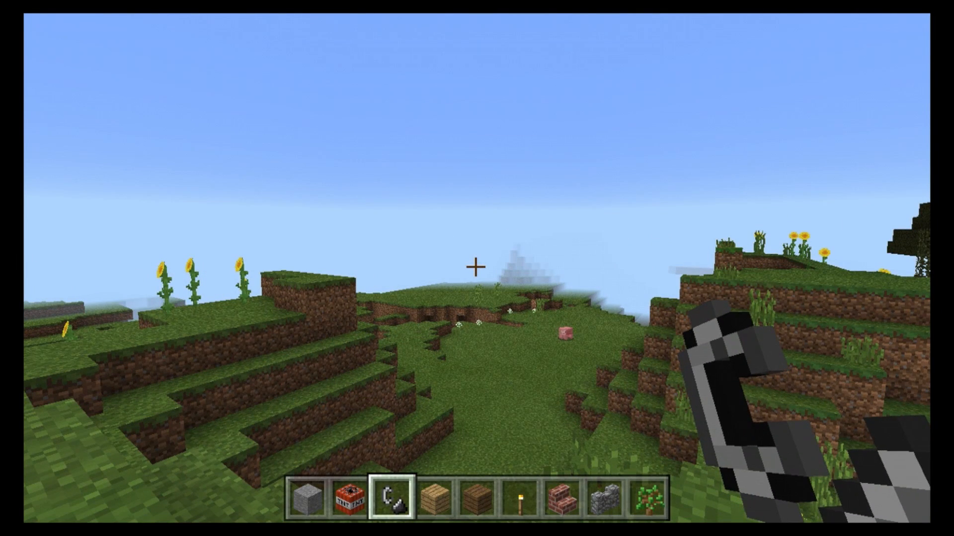
{"action": "key", "text": "Escape"}
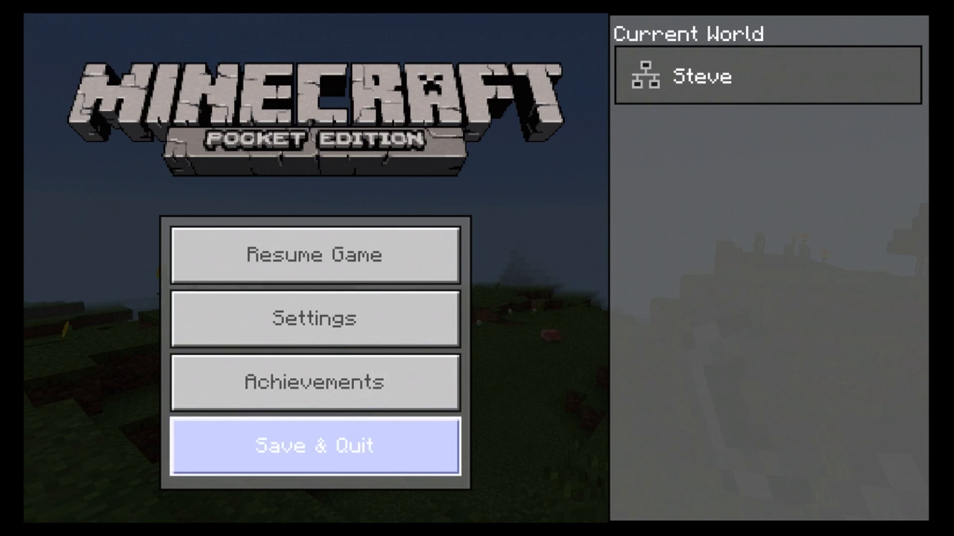
Save and quit the world, then confirm exiting Minecraft to the launcher
{"action": "left_click", "coordinate": [313, 445]}
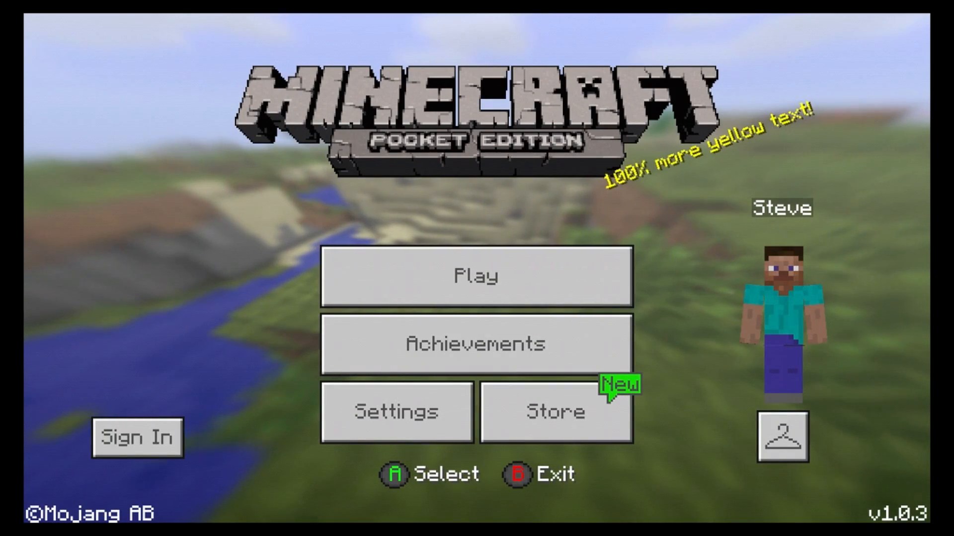
{"action": "mouse_move", "coordinate": [397, 413]}
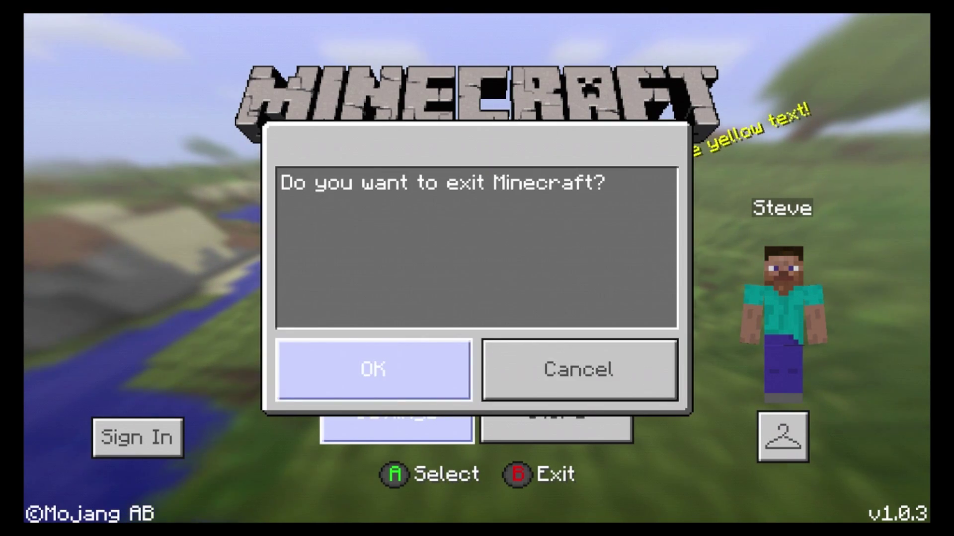
{"action": "left_click", "coordinate": [374, 372]}
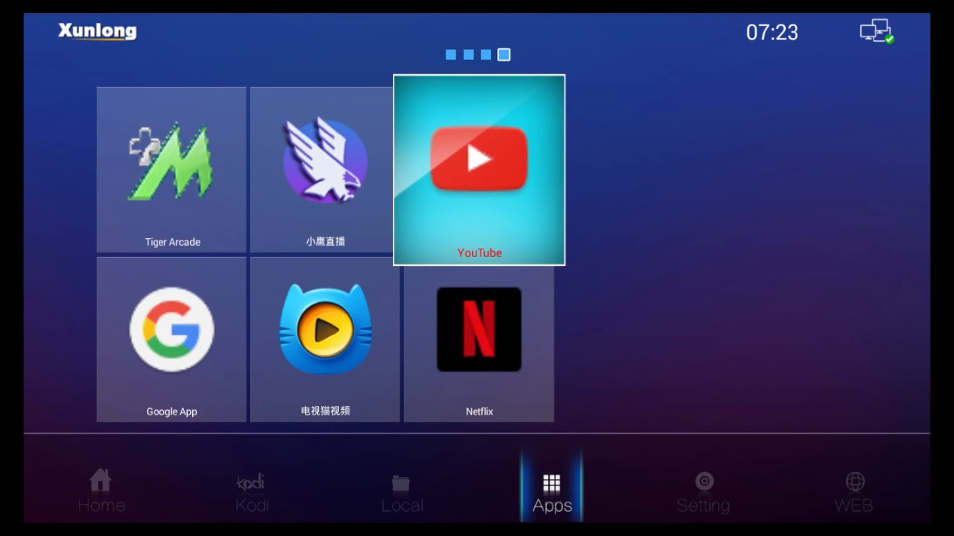
{"action": "mouse_move", "coordinate": [474, 203]}
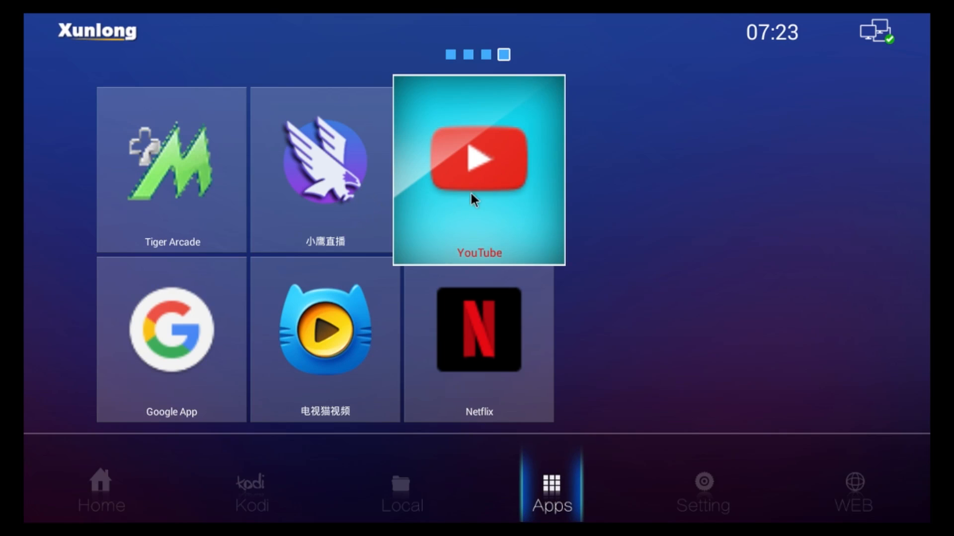
{"action": "mouse_move", "coordinate": [289, 231]}
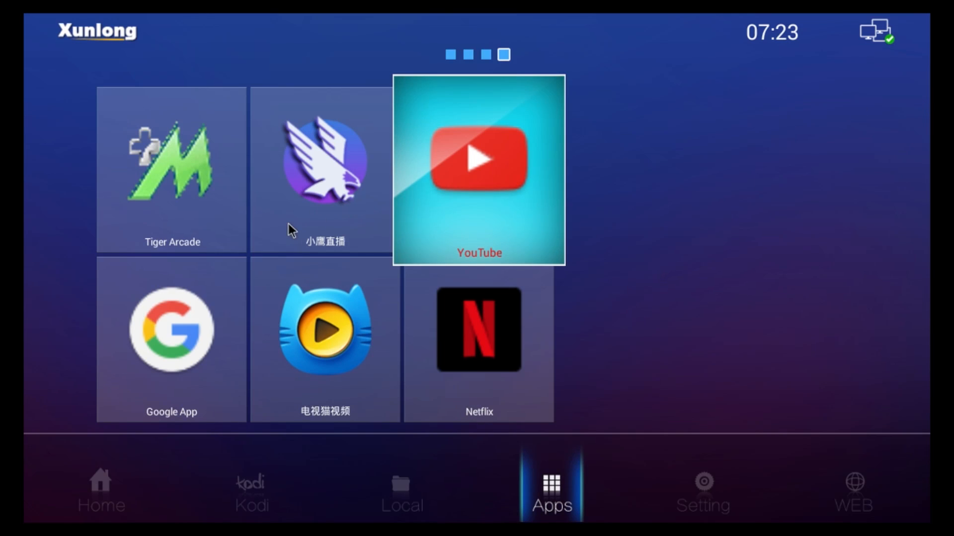
{"action": "mouse_move", "coordinate": [541, 188]}
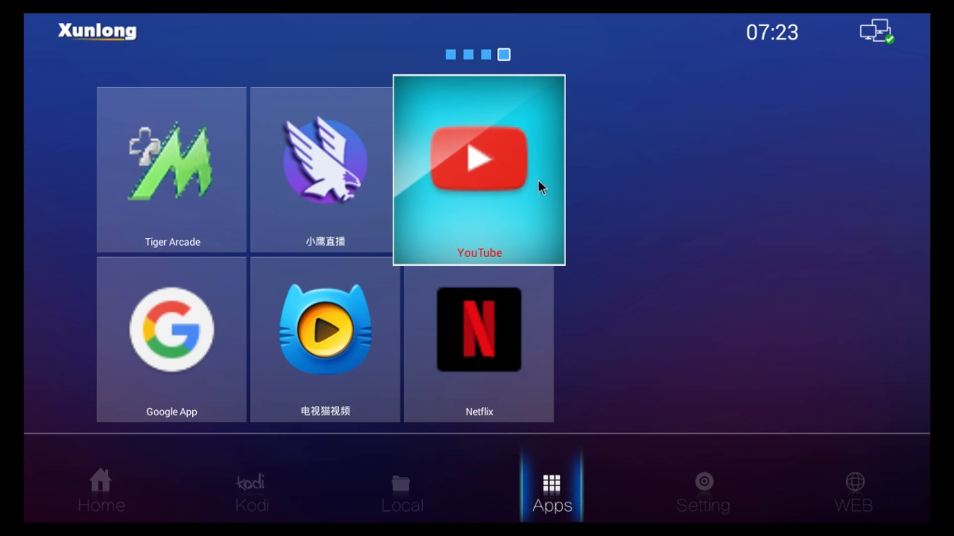
{"action": "mouse_move", "coordinate": [469, 188]}
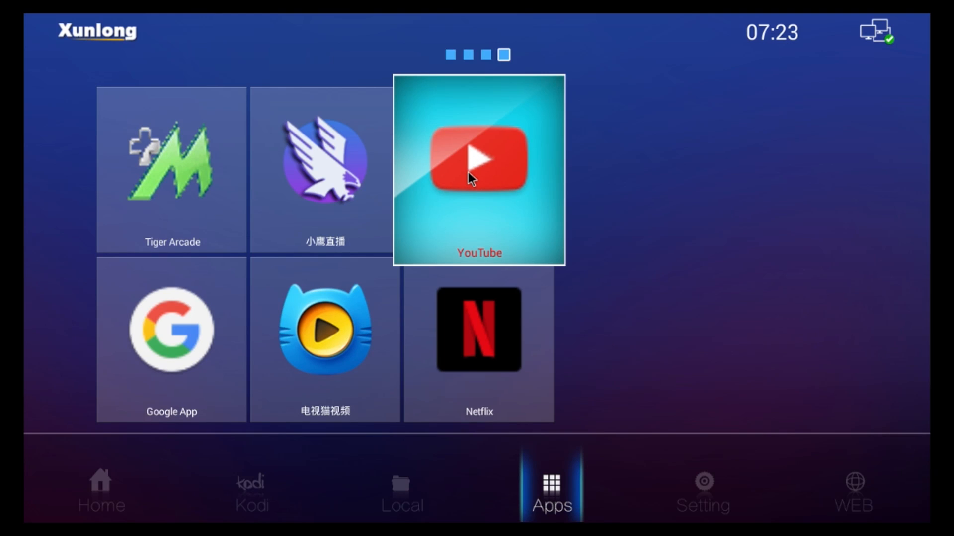
Launch YouTube from the apps page, showing its recommended videos feed
{"action": "left_click", "coordinate": [476, 164]}
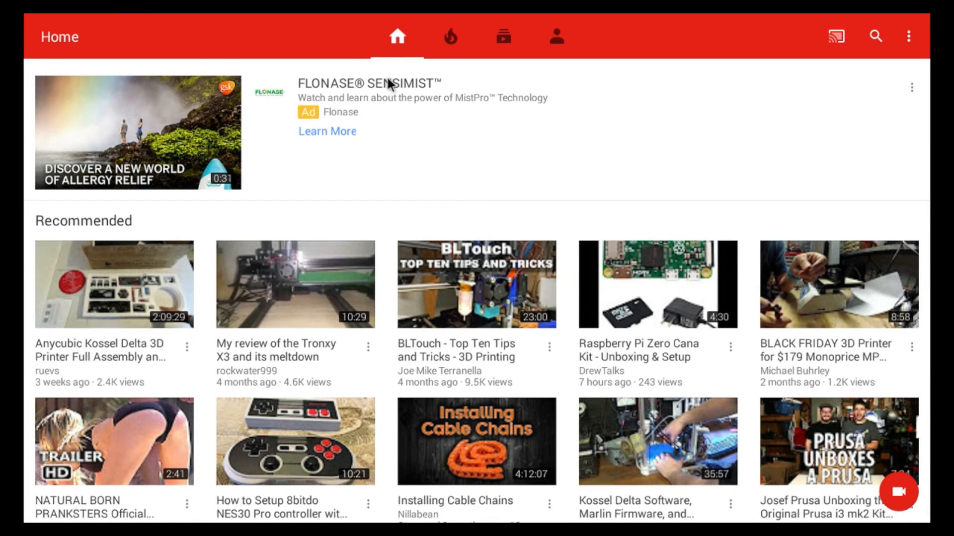
{"action": "mouse_move", "coordinate": [870, 37]}
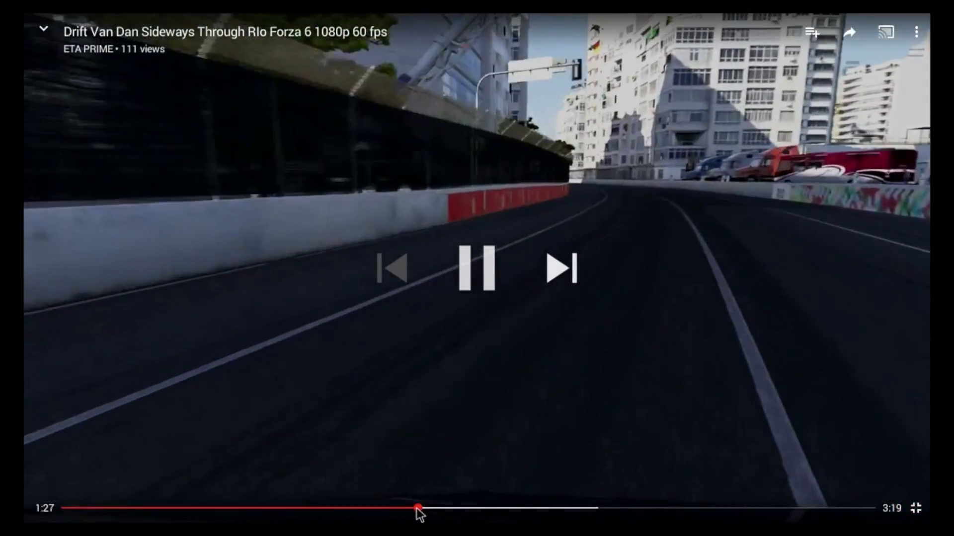
Skip ahead to about 1:27 in the Forza 6 drift video
{"action": "left_click", "coordinate": [477, 272]}
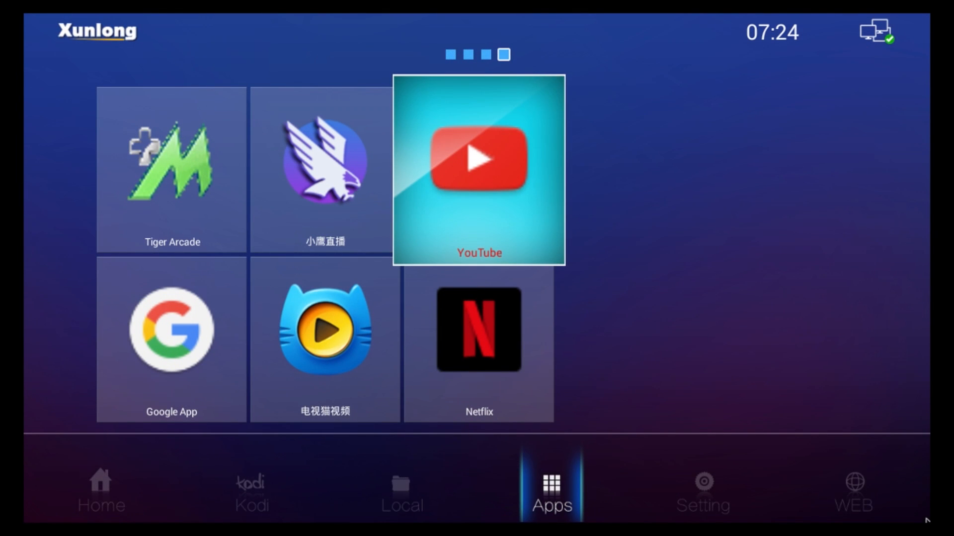
Launch Netflix from the apps page, showing its TV Shows and Trending Now rows
{"action": "left_click", "coordinate": [479, 332]}
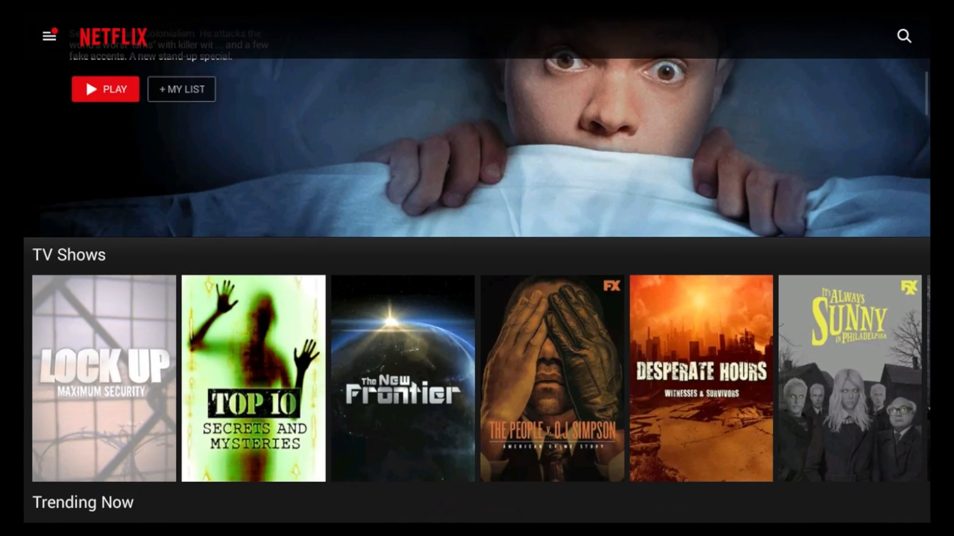
Play The New Frontier S1:E1 "Earth" on Netflix, then exit back to the launcher's apps
{"action": "scroll", "scroll_direction": "down", "scroll_amount": 3}
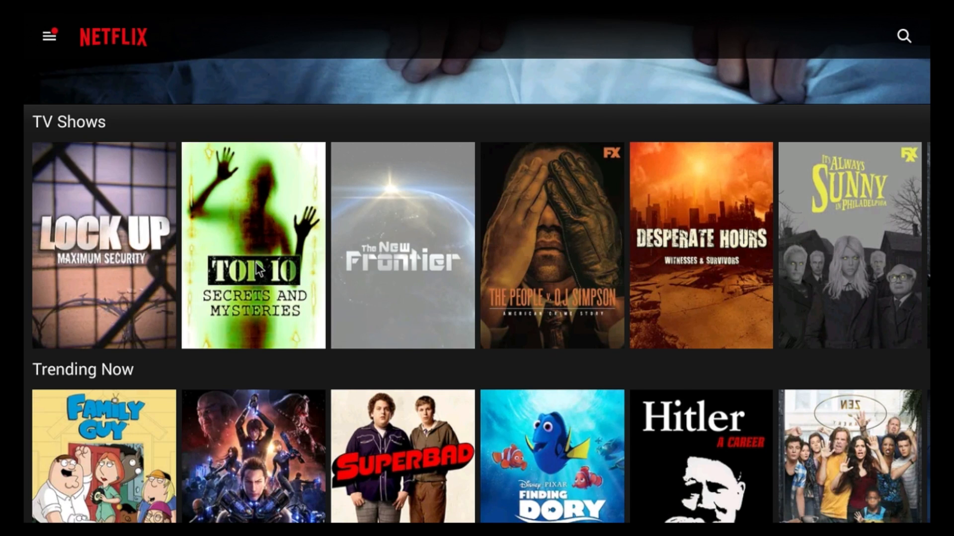
{"action": "mouse_move", "coordinate": [412, 228]}
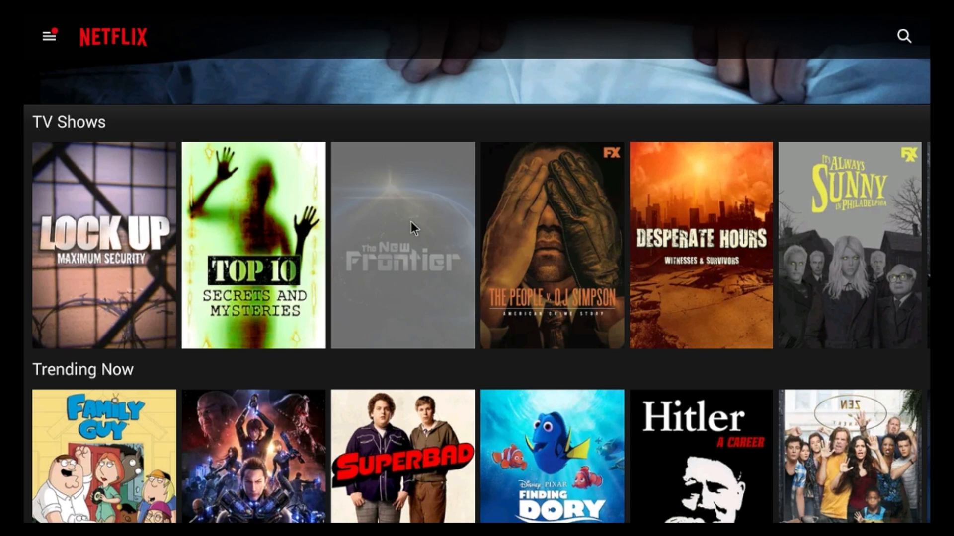
{"action": "left_click", "coordinate": [403, 229]}
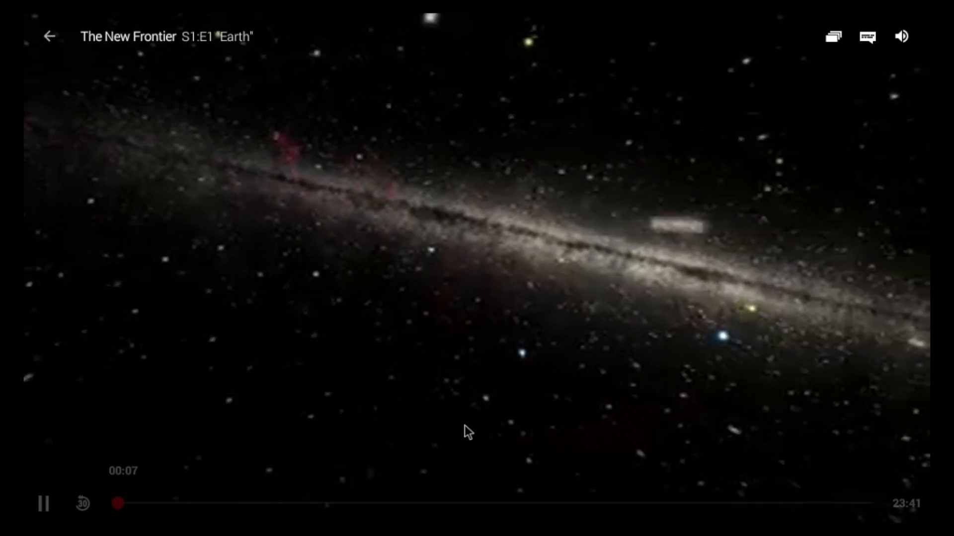
{"action": "left_click_drag", "start_coordinate": [115, 504], "coordinate": [483, 503]}
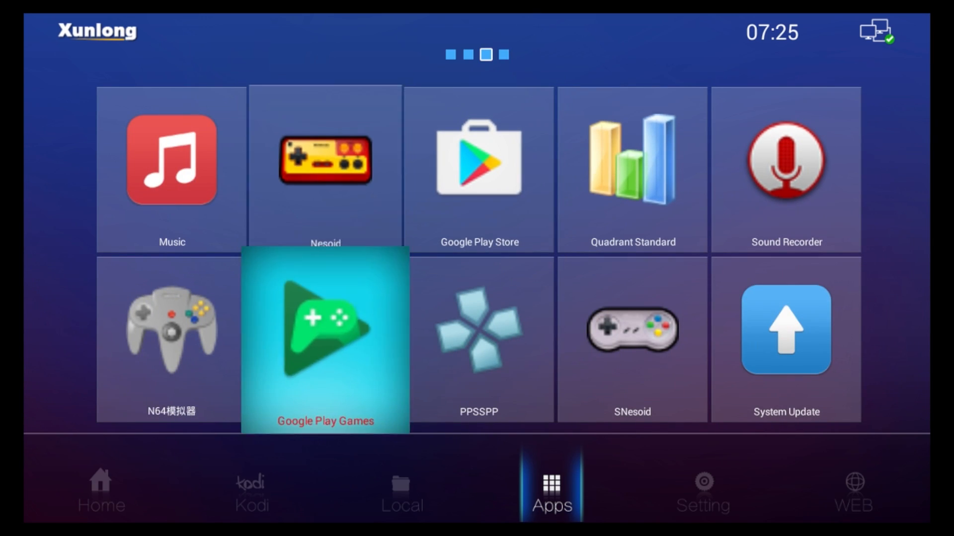
Page back through the app grid to GameBoid, GBCoid and Gensoid, focusing GameBoid
{"action": "key", "text": "Left"}
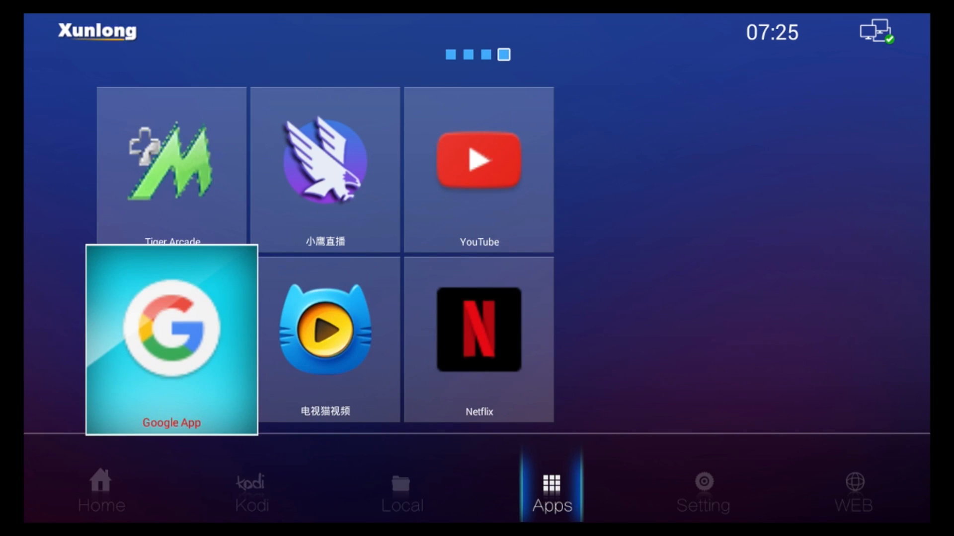
{"action": "key", "text": "up"}
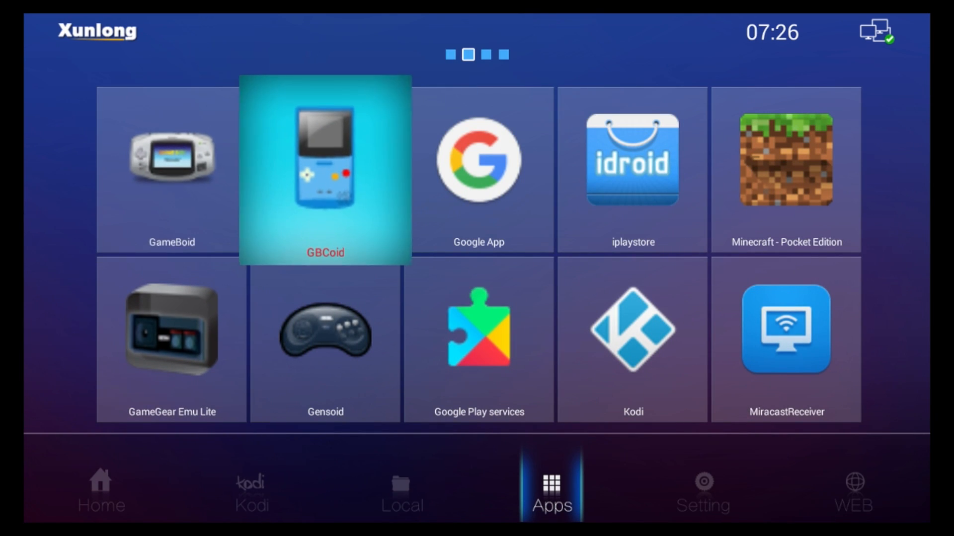
{"action": "key", "text": "Left"}
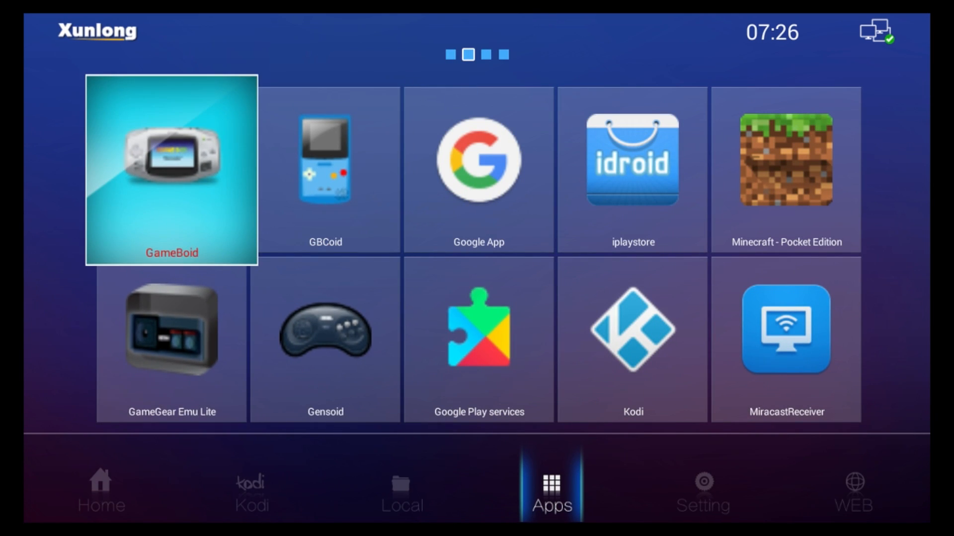